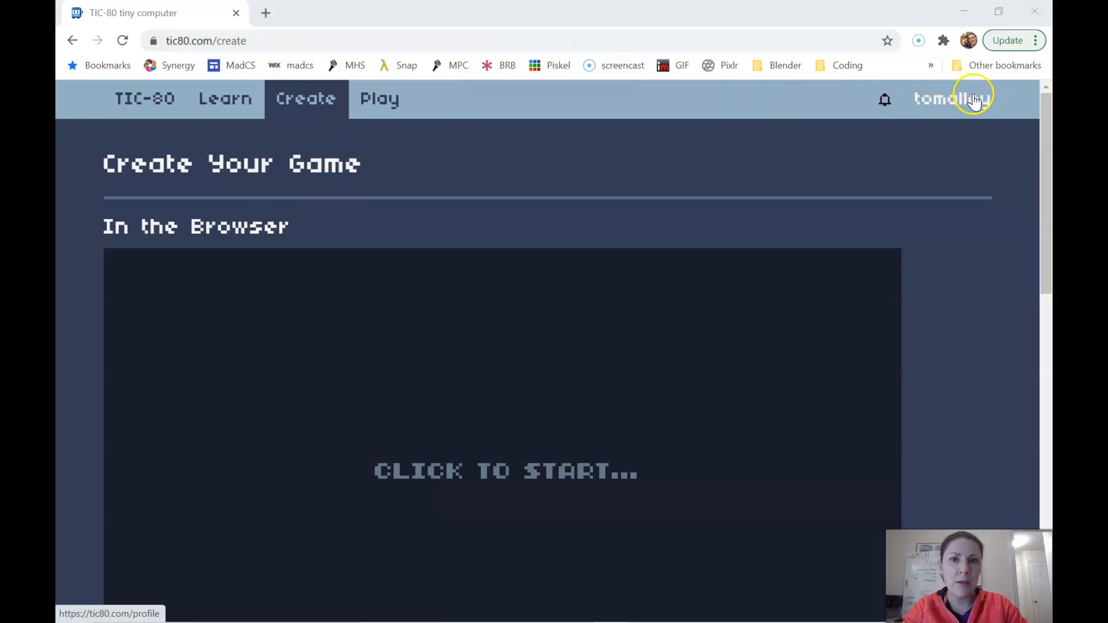
- Scroll to the TIC-80 embed and start the in-browser computer
scroll("down", 3)
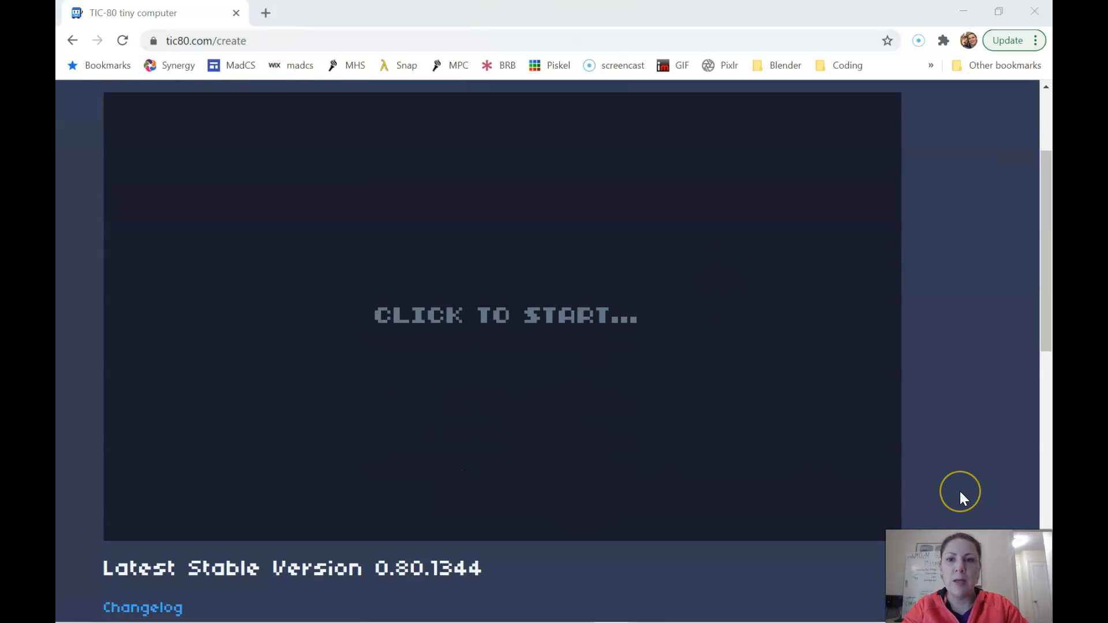
left_click(506, 315)
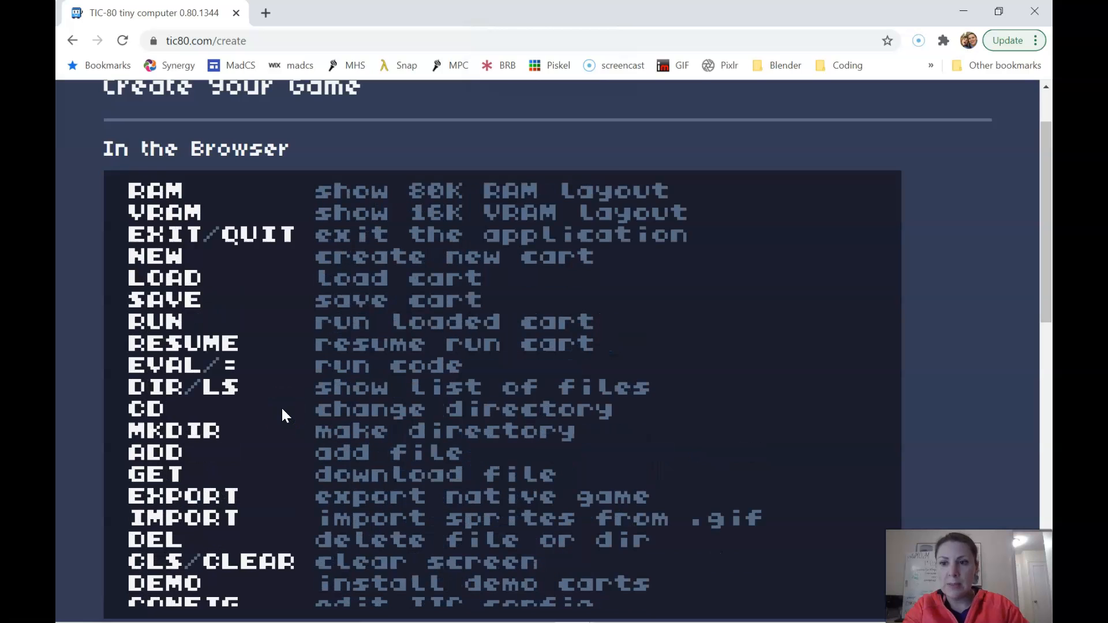
- List the stored carts, including the lesson carts and a palette cart
scroll("down", 3)
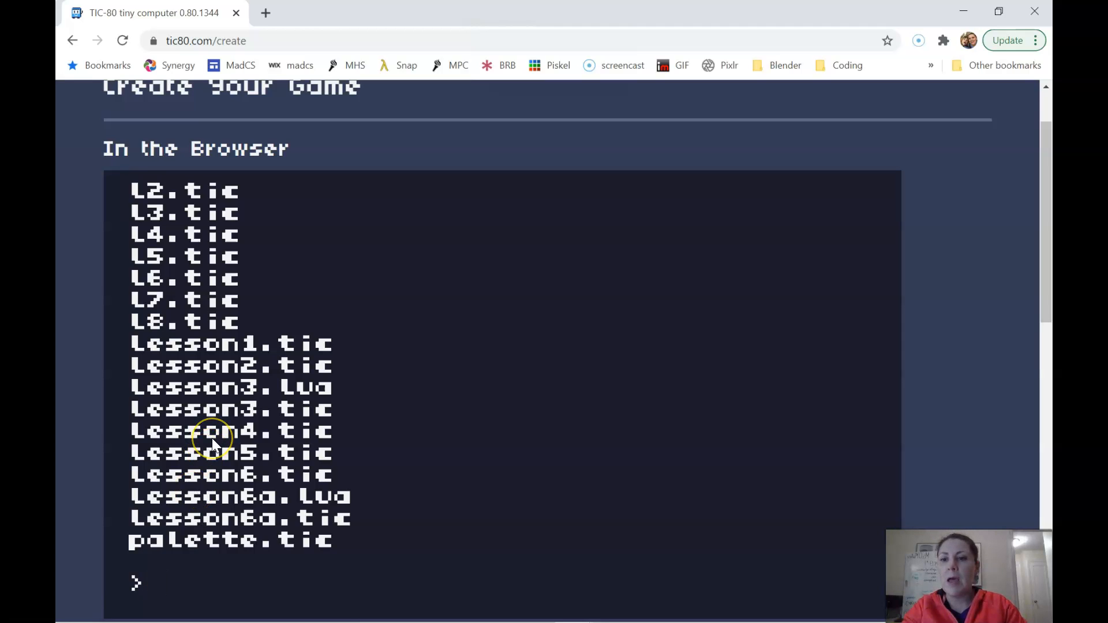
mouse_move(205, 485)
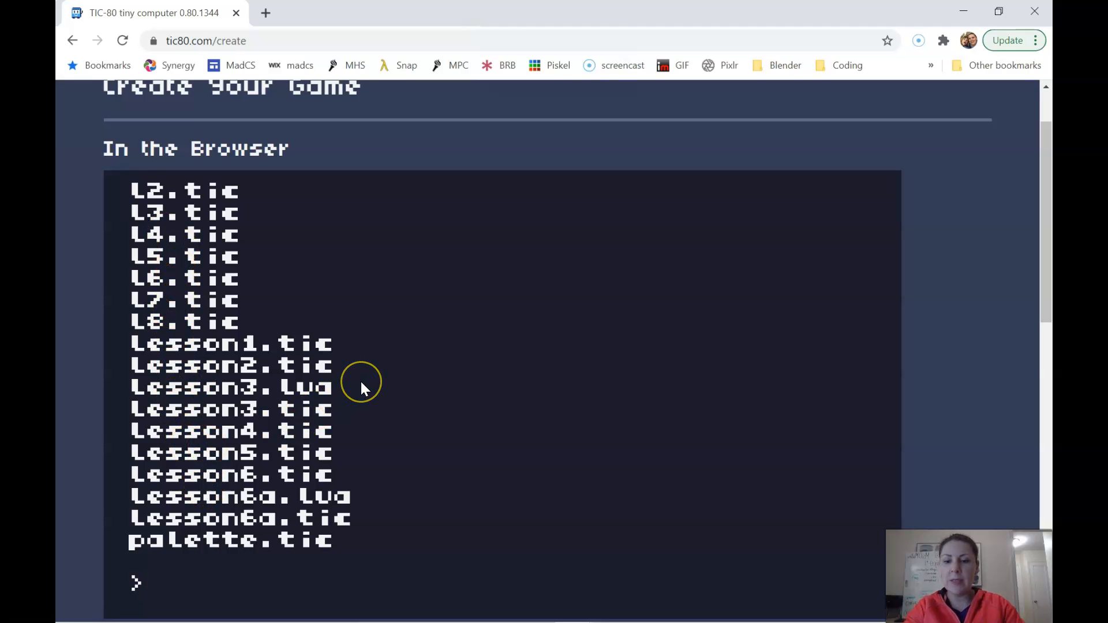
- Run get lesson5.tic and save the cart into Downloads
type("get")
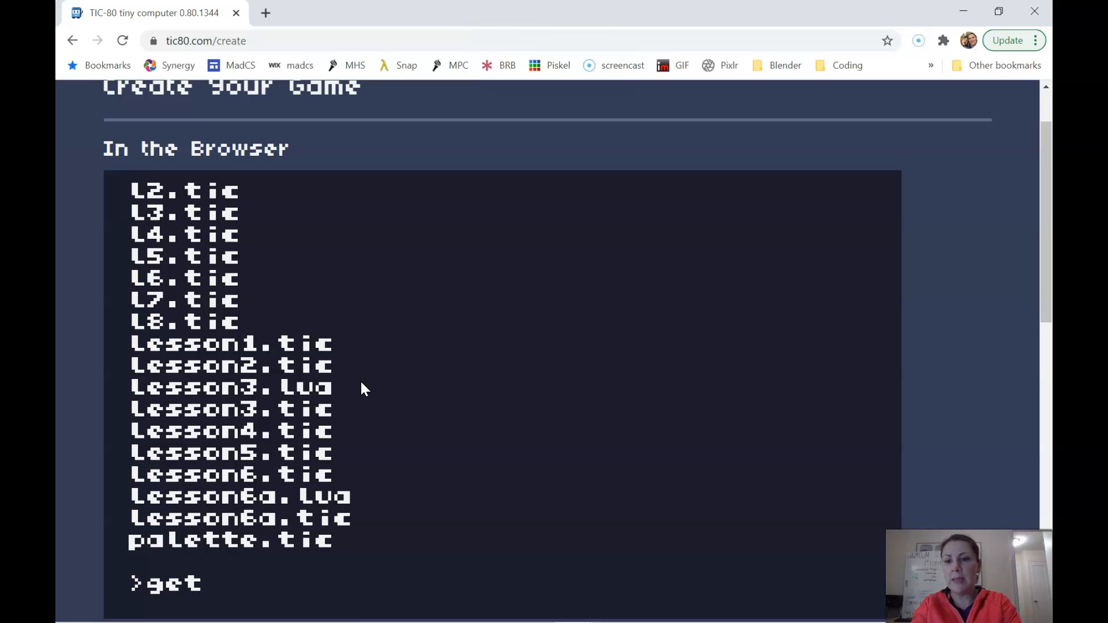
type("Lesson")
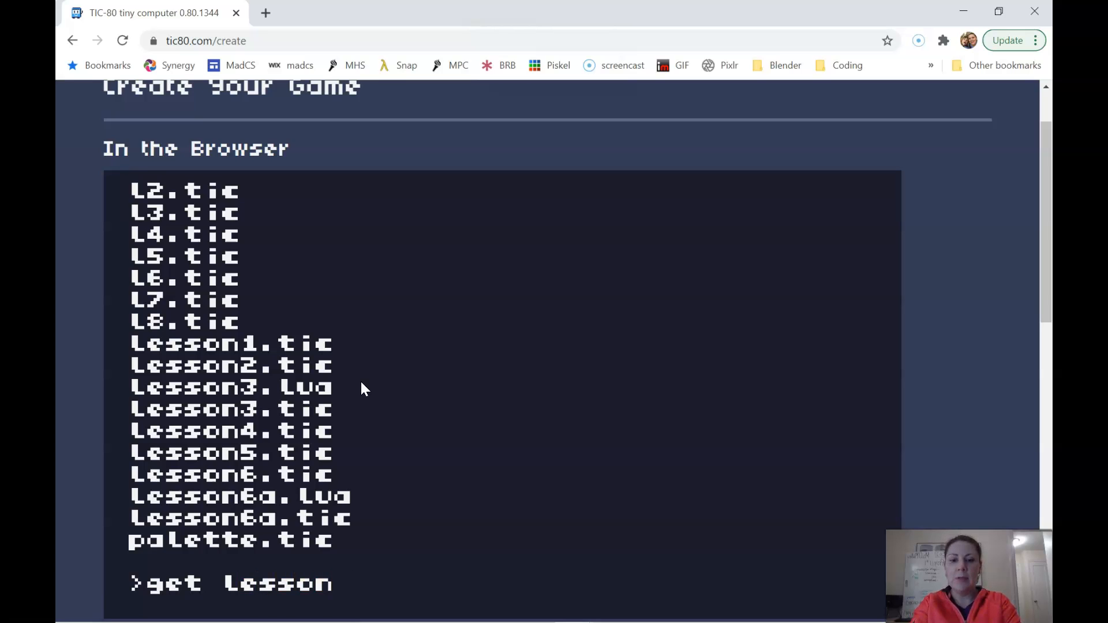
type("5.tic")
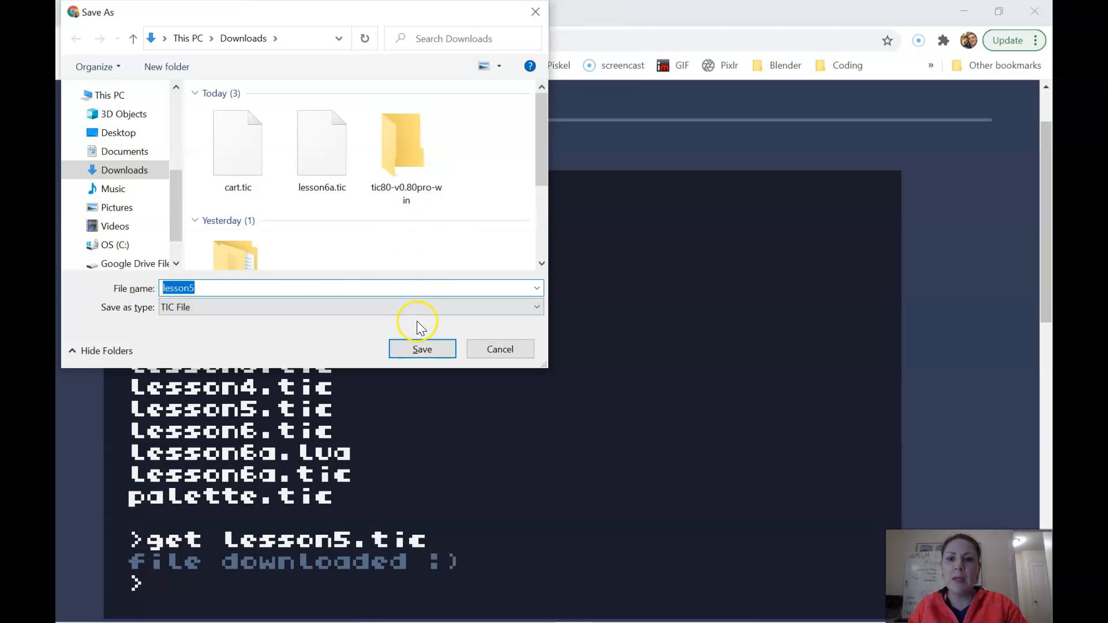
left_click(422, 348)
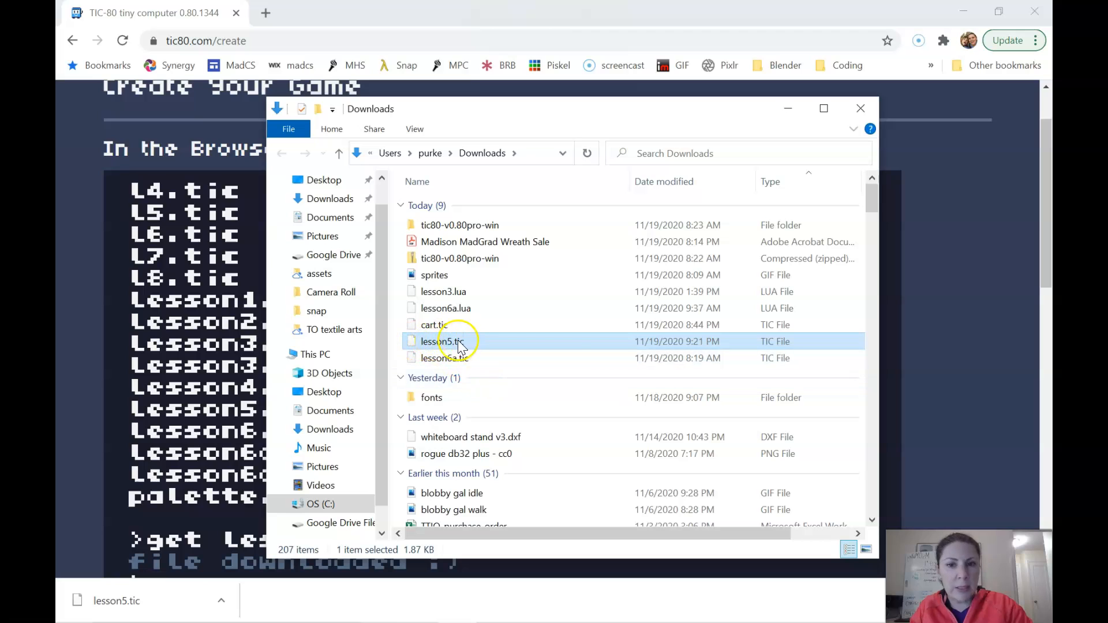
mouse_move(441, 341)
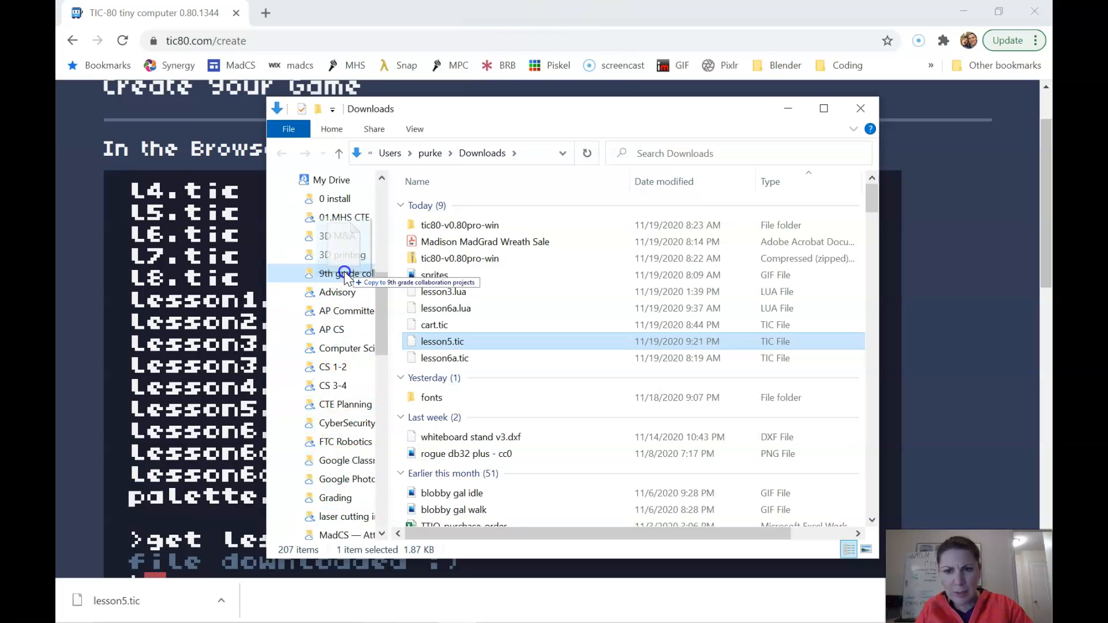
mouse_move(354, 317)
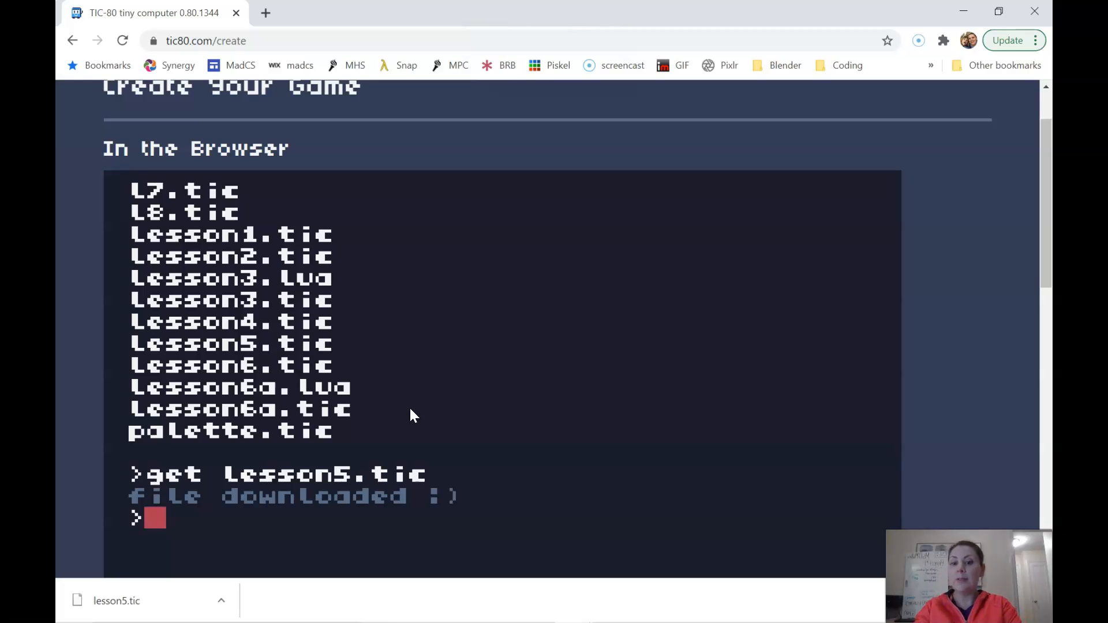
- Delete lesson5.tic with del and confirm its absence with ls
type("del L")
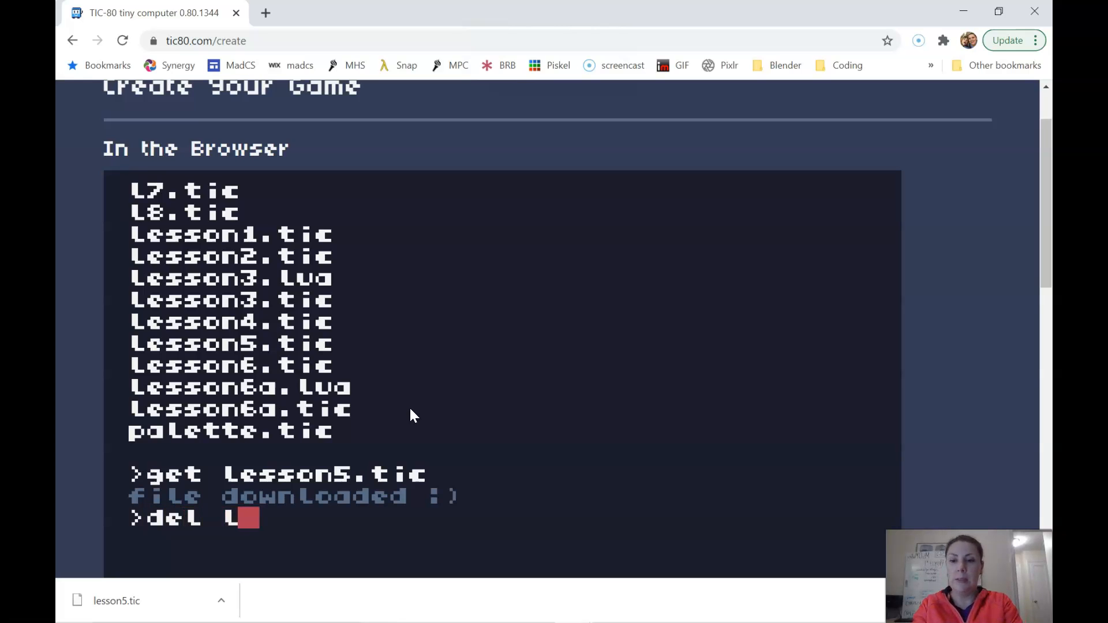
type("esson5")
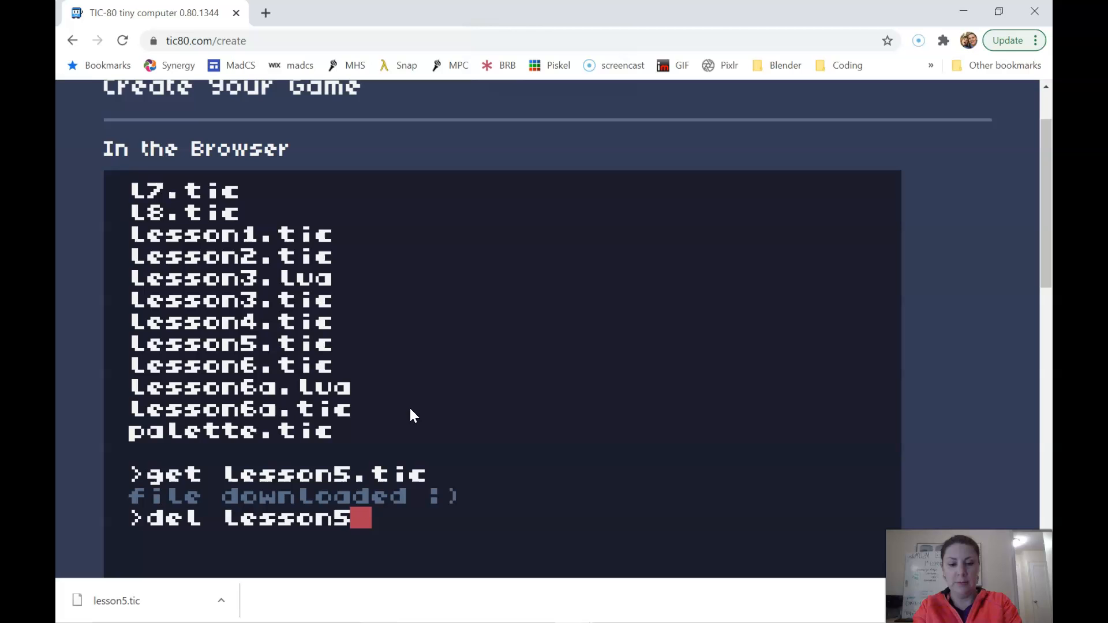
type(".tic")
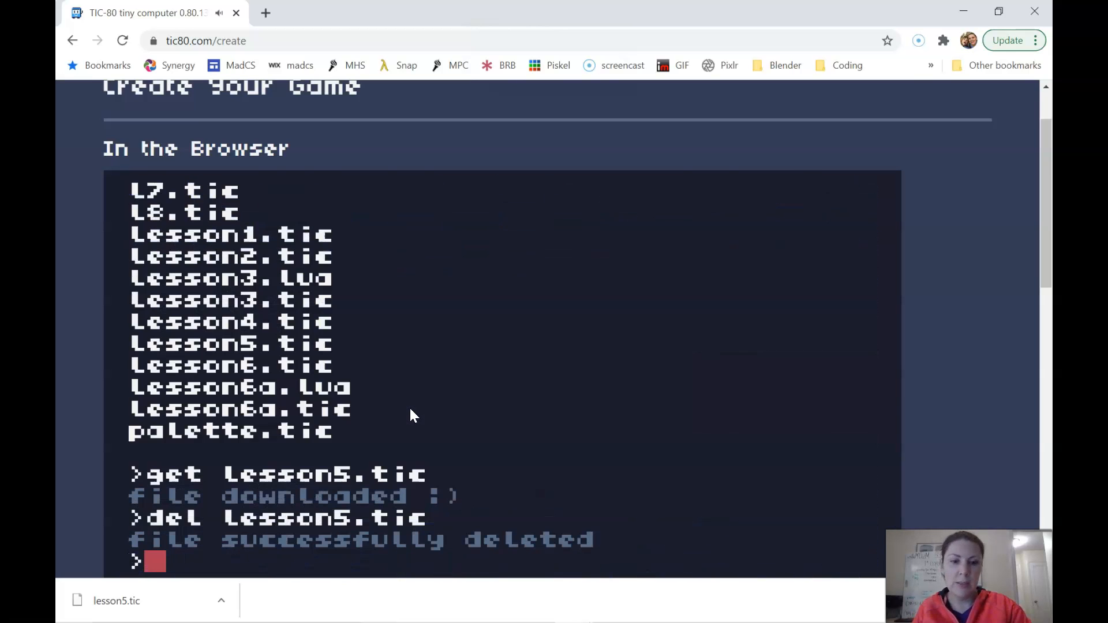
type("ls")
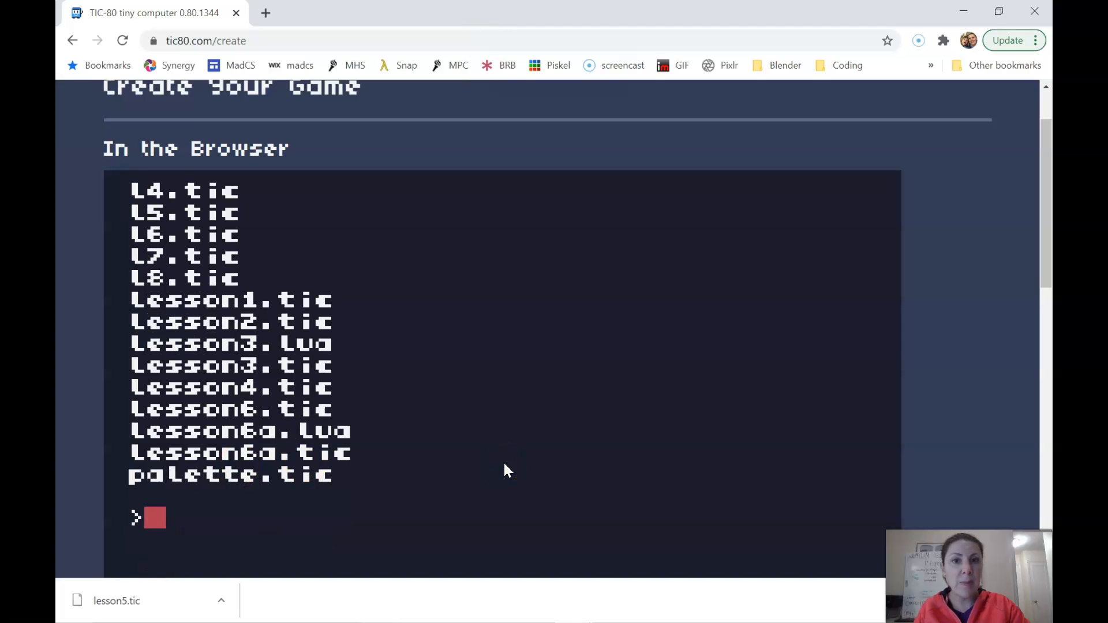
mouse_move(336, 492)
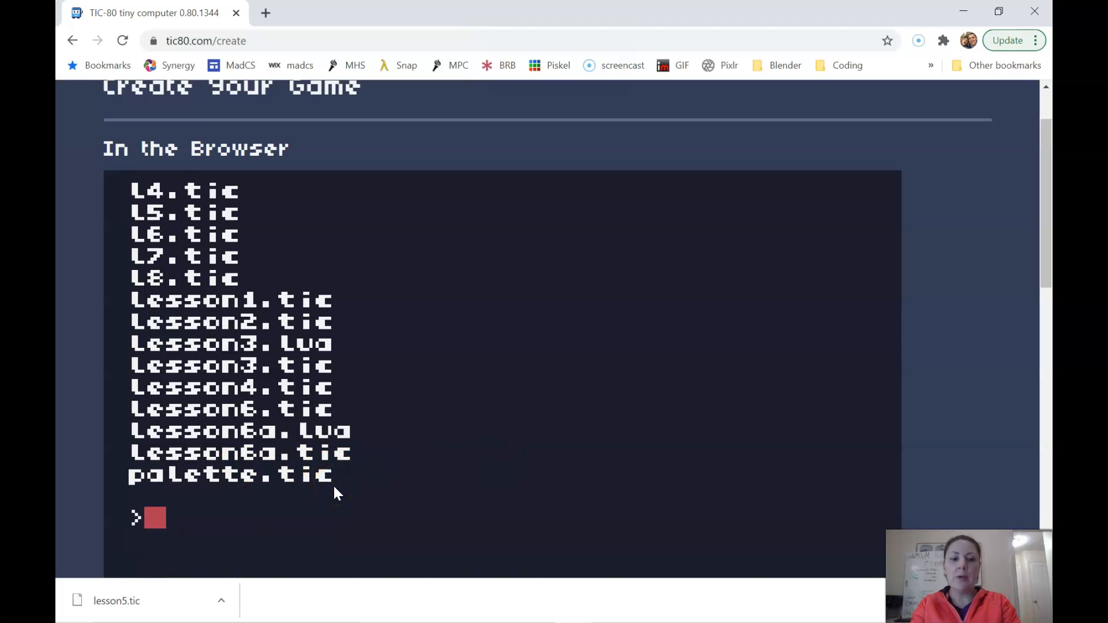
- Run add and upload lesson5.tic from the Downloads folder
type("Lo")
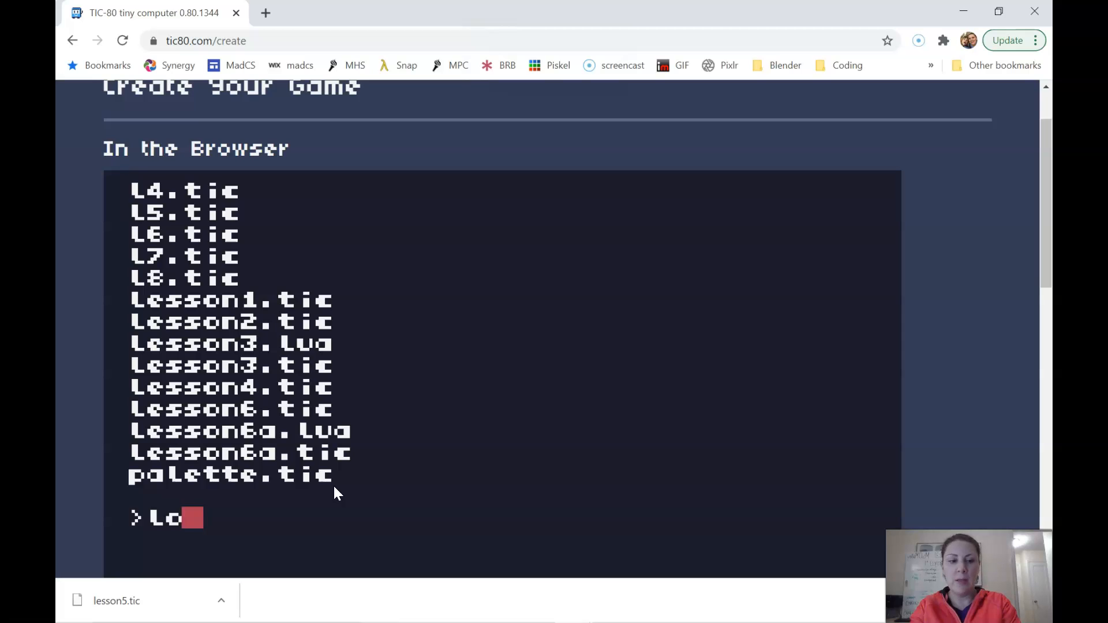
type("add")
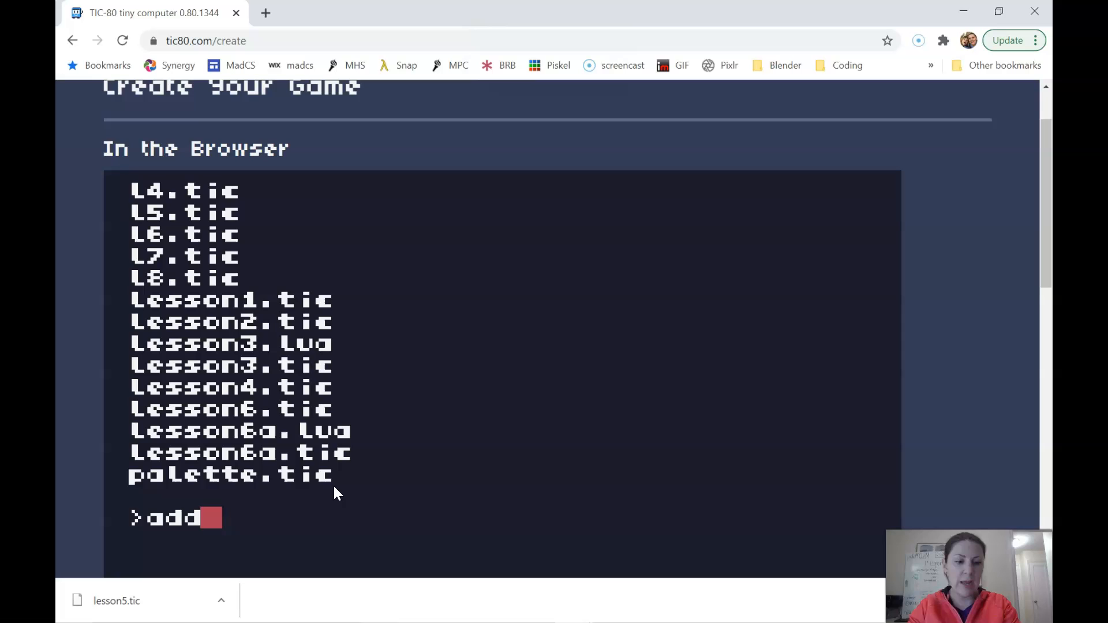
key("enter")
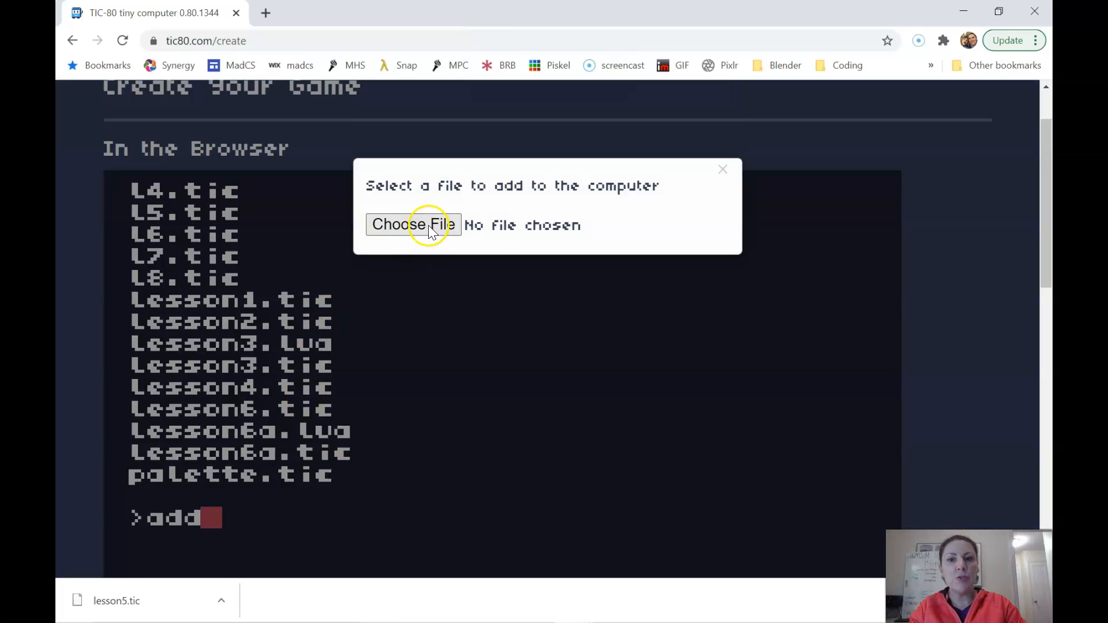
left_click(413, 225)
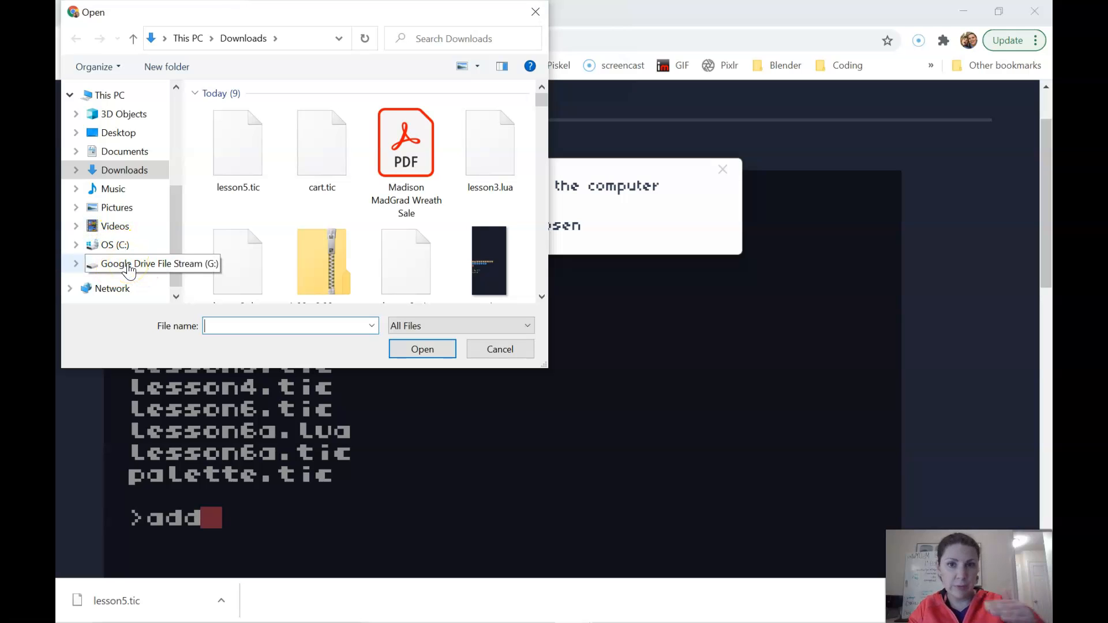
left_click(238, 142)
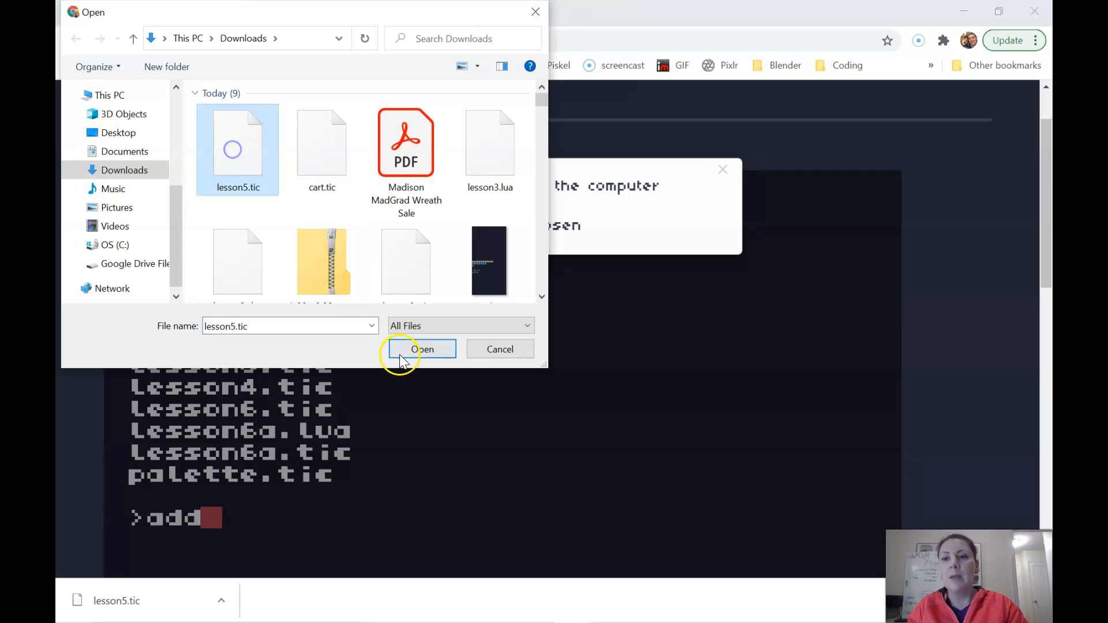
mouse_move(373, 326)
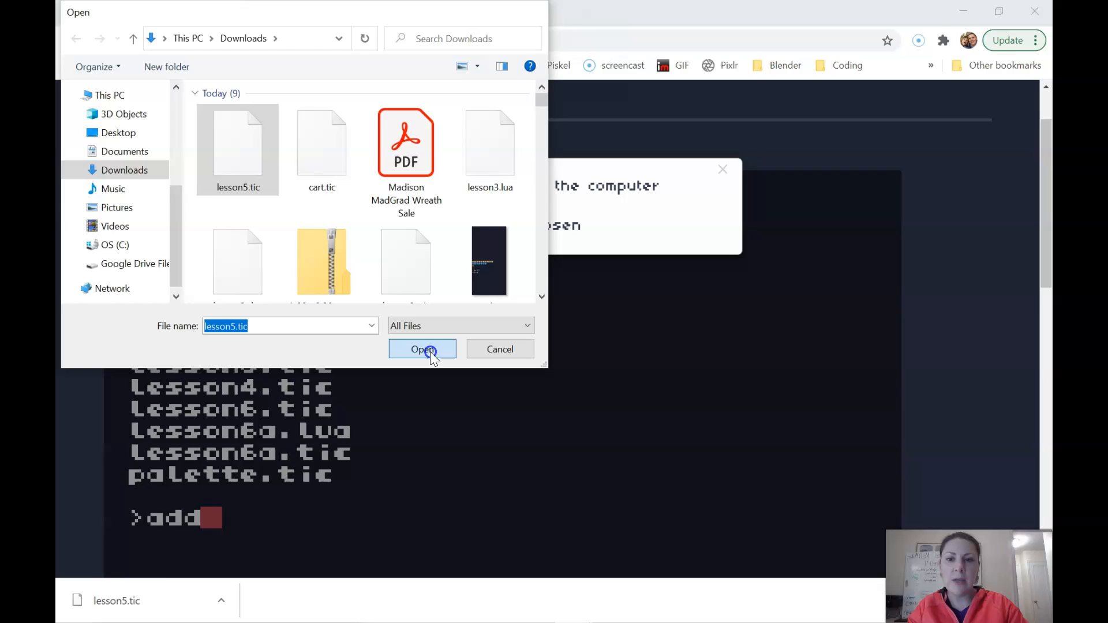
left_click(422, 349)
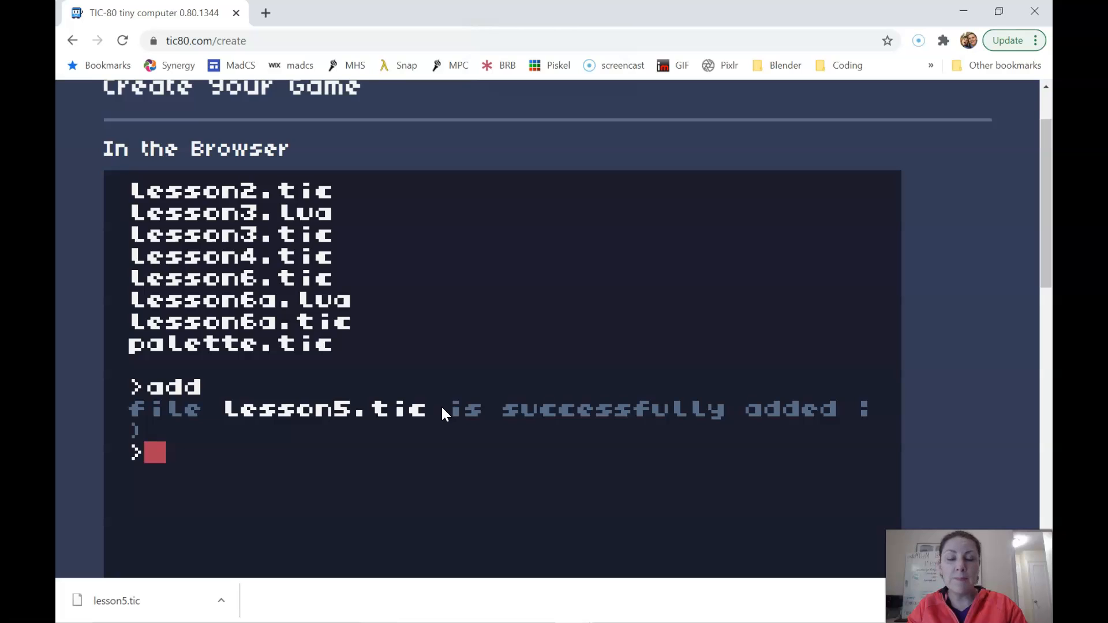
- Load lesson5 and view its Lua jumping and gravity code in the editor
type("Load lesson")
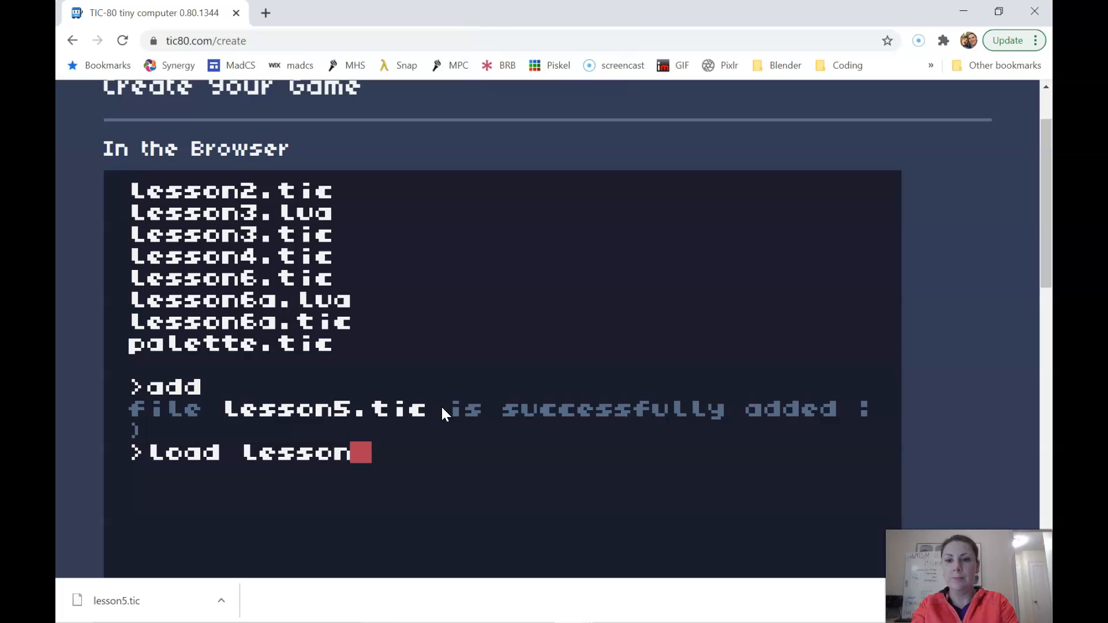
type("5")
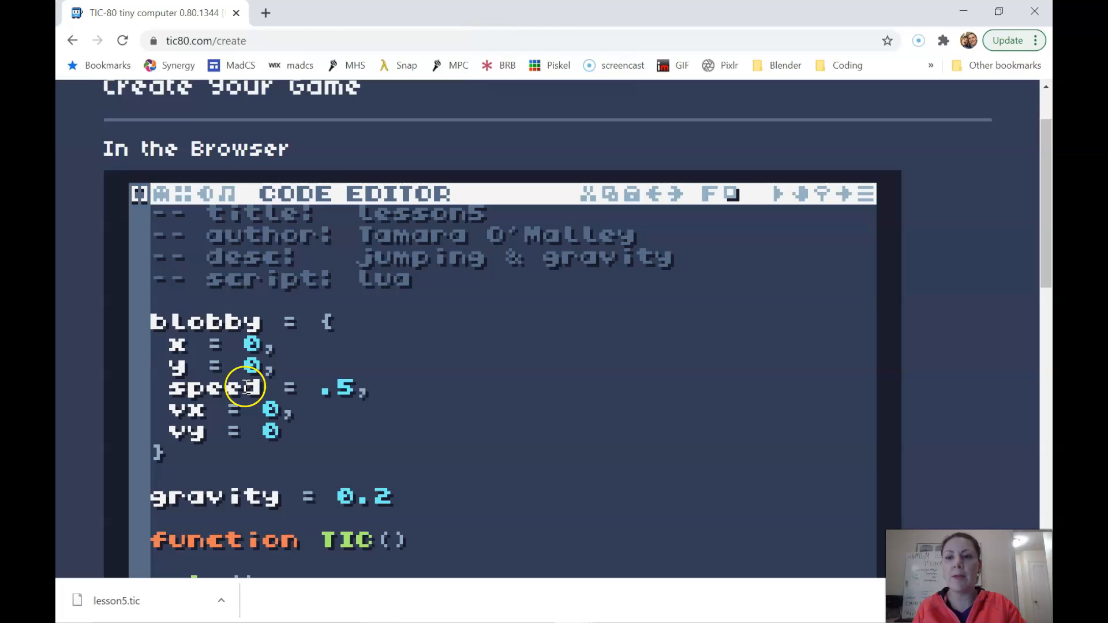
mouse_move(328, 330)
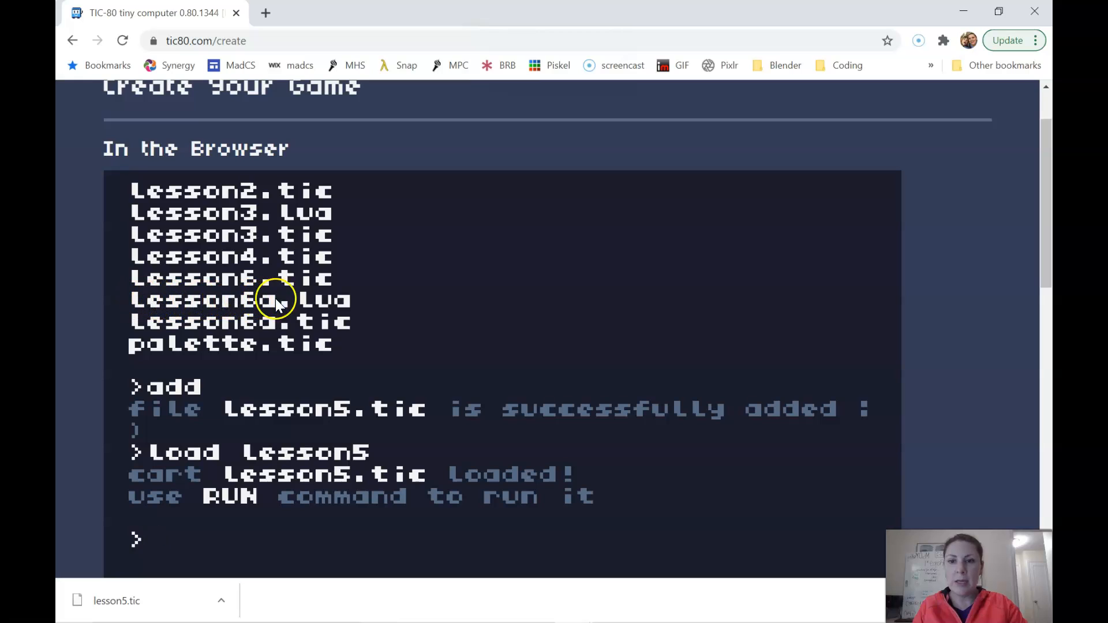
mouse_move(340, 214)
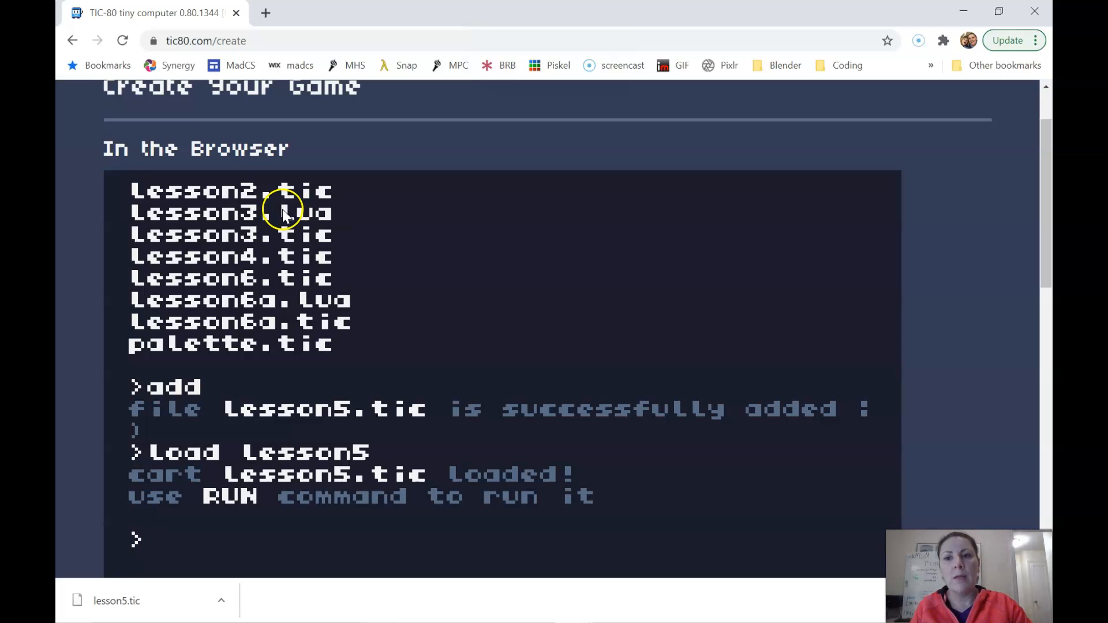
mouse_move(336, 299)
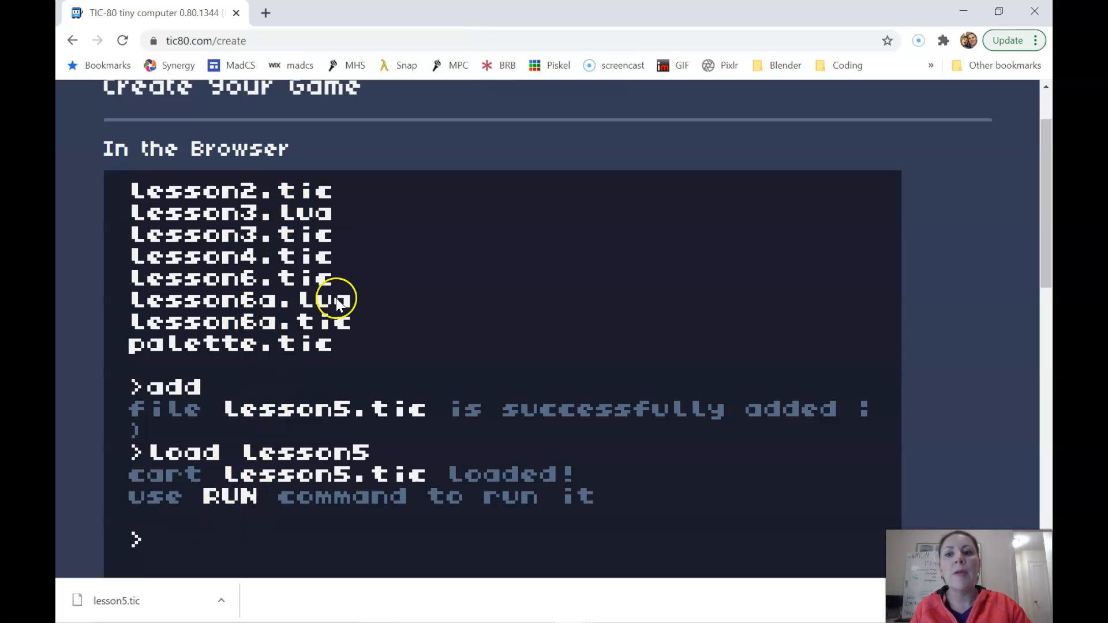